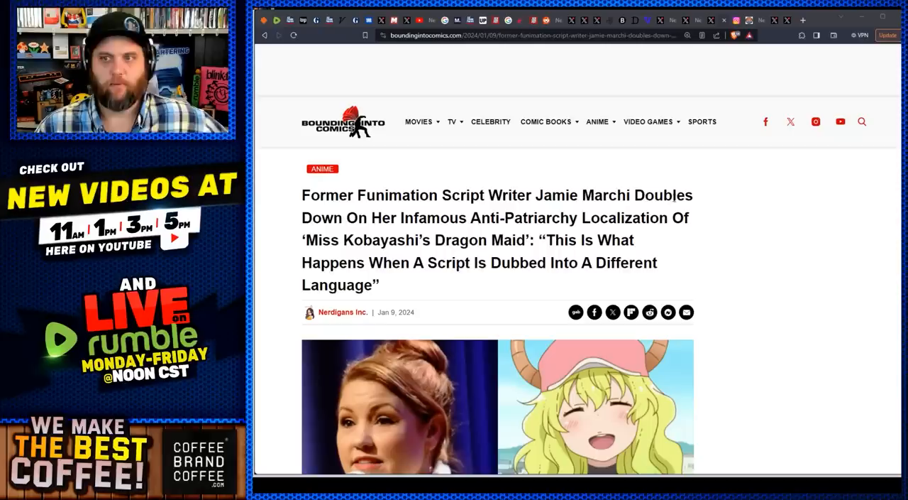
# Highlight the headline's anti-patriarchy localization phrase and read down past the opening paragraph
pyautogui.moveTo(470, 219); pyautogui.dragTo(636, 239)
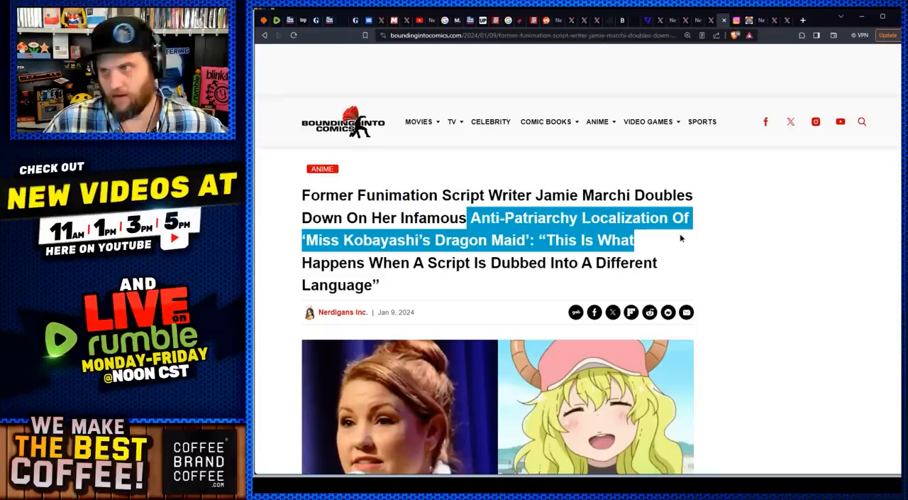
pyautogui.scroll(-3)
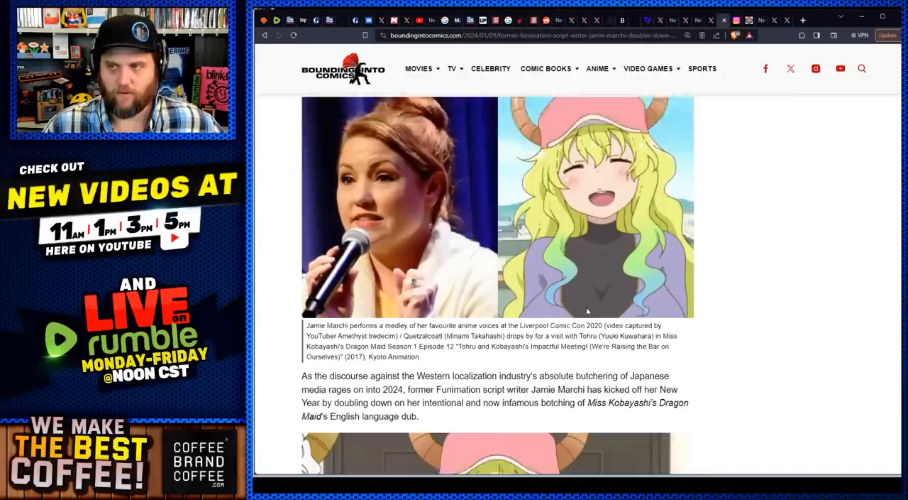
pyautogui.scroll(-3)
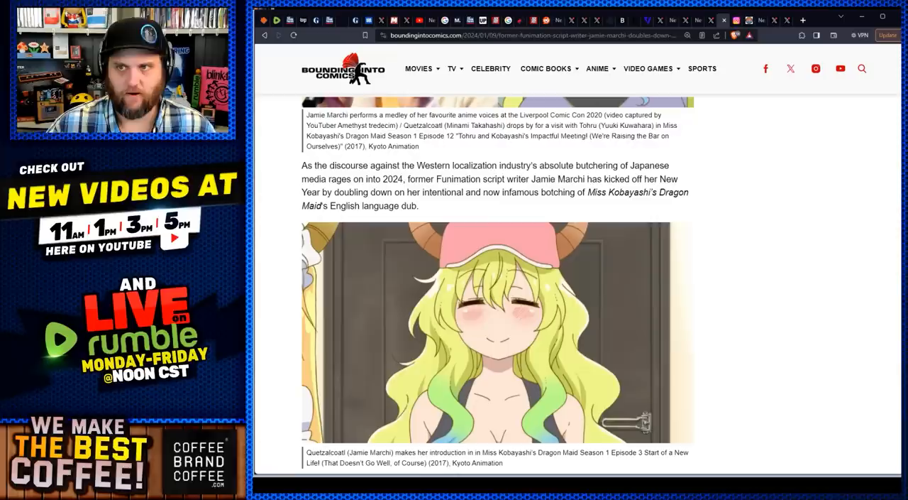
# Highlight the sentence on the script writer's New Year dub controversy and read further down
pyautogui.moveTo(446, 179); pyautogui.dragTo(688, 193)
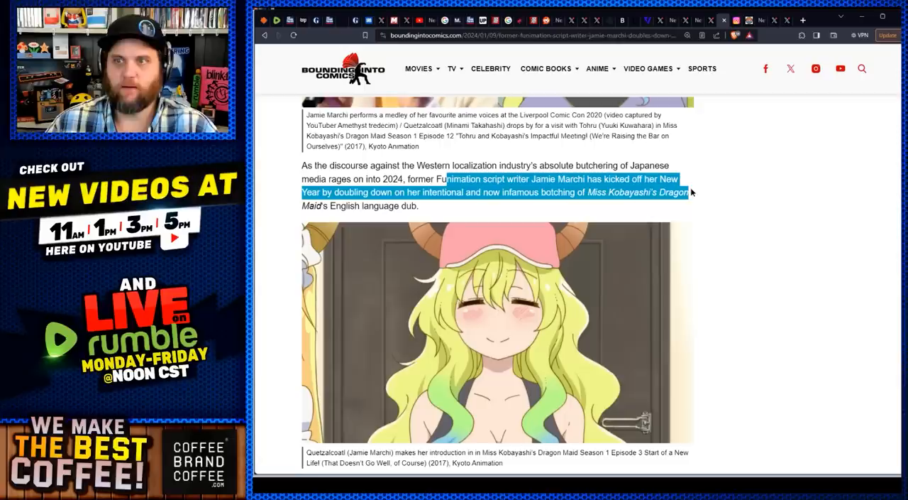
pyautogui.scroll(-3)
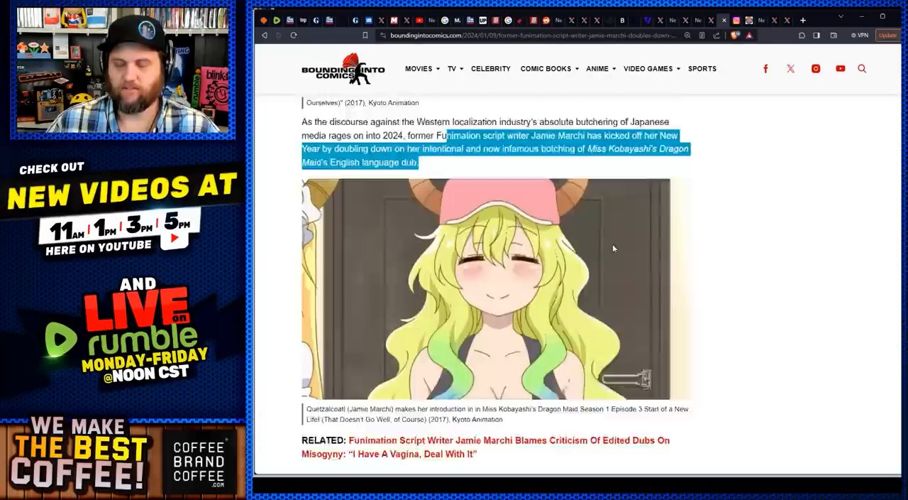
pyautogui.scroll(-3)
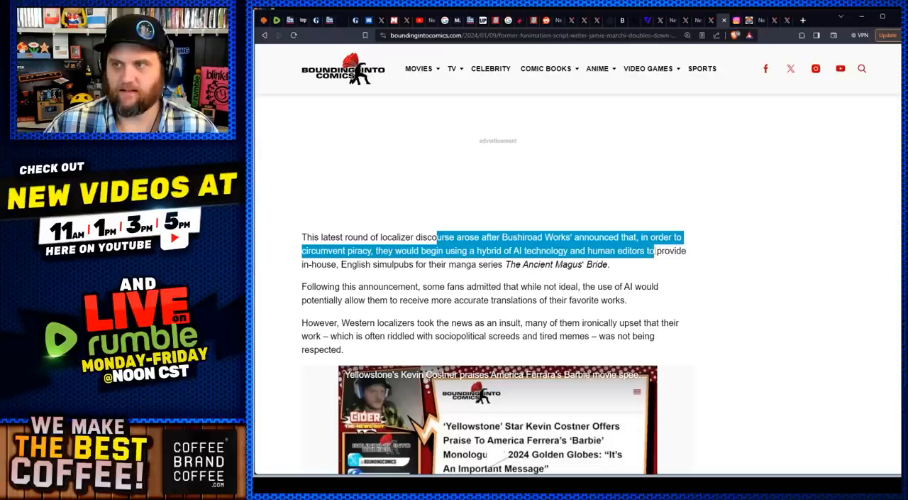
# Highlight the Bushiroad Works AI translation announcement and the fan and localizer reaction paragraphs
pyautogui.moveTo(653, 250); pyautogui.dragTo(409, 264)
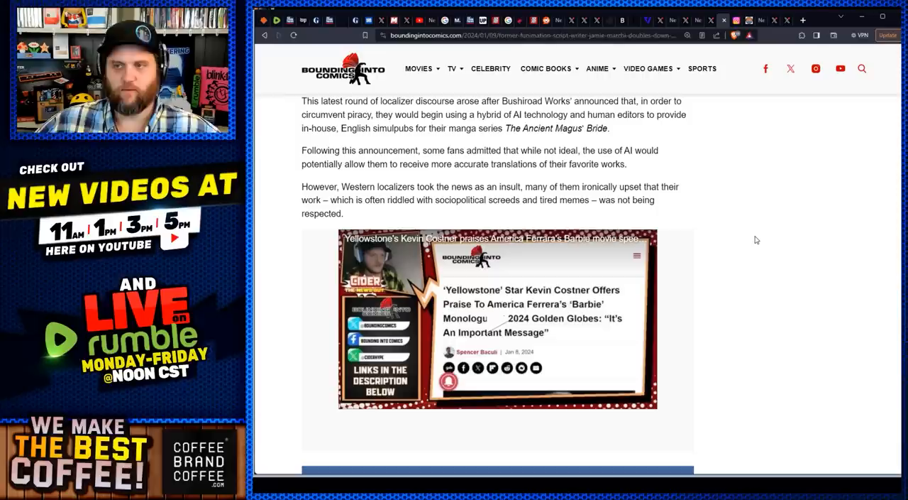
pyautogui.moveTo(548, 216)
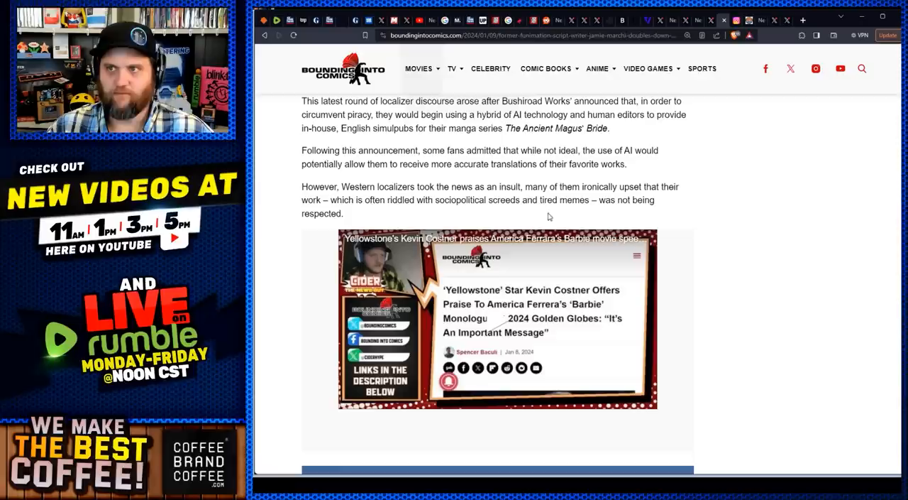
pyautogui.moveTo(542, 150); pyautogui.dragTo(626, 164)
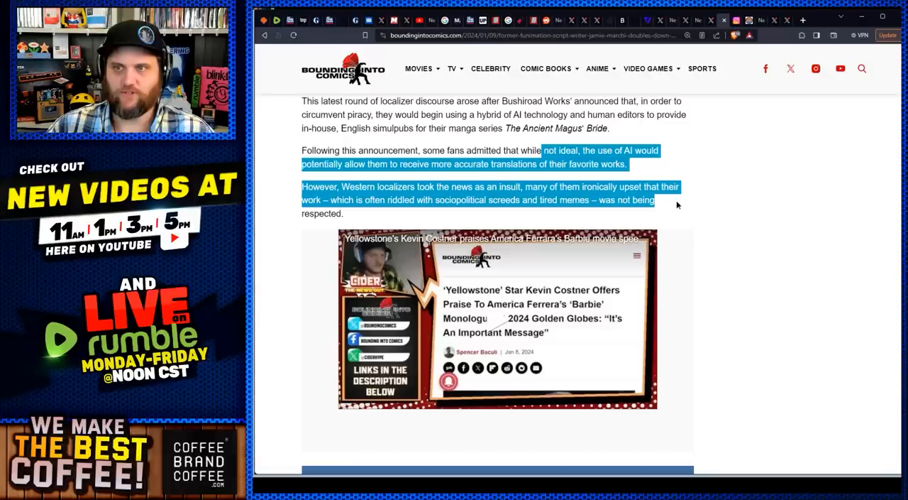
pyautogui.scroll(-3)
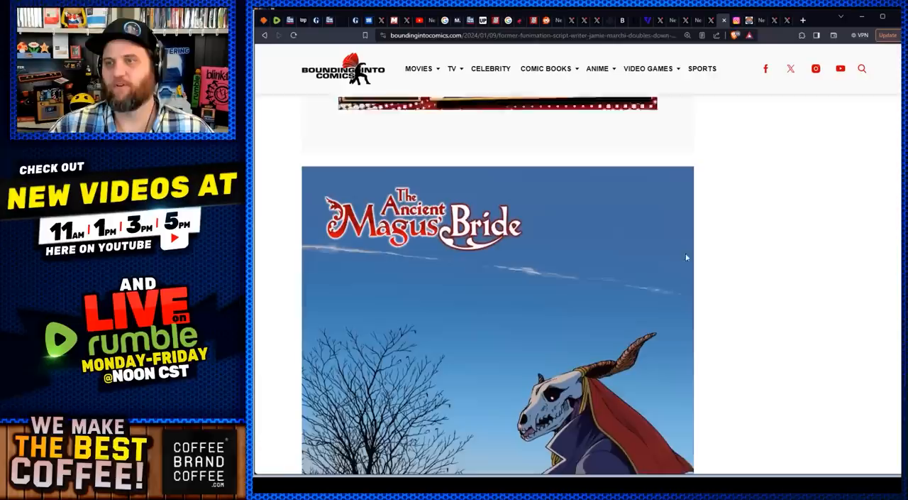
pyautogui.scroll(-3)
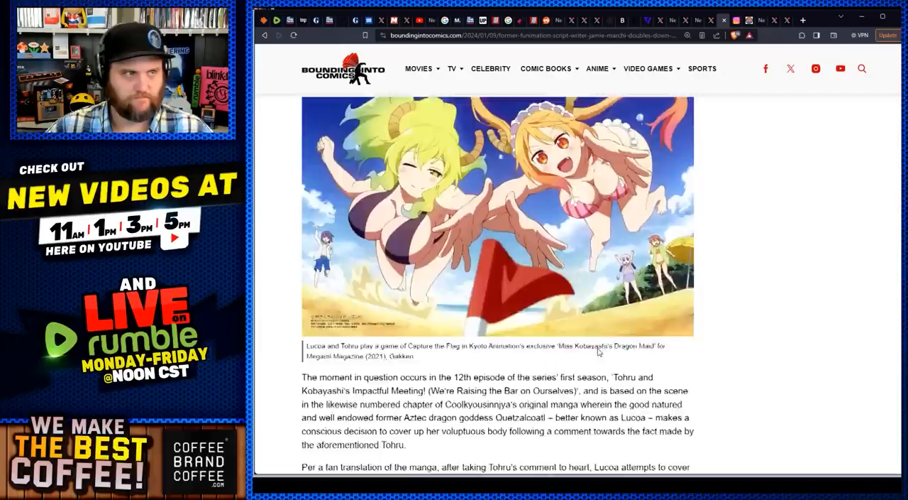
pyautogui.scroll(-3)
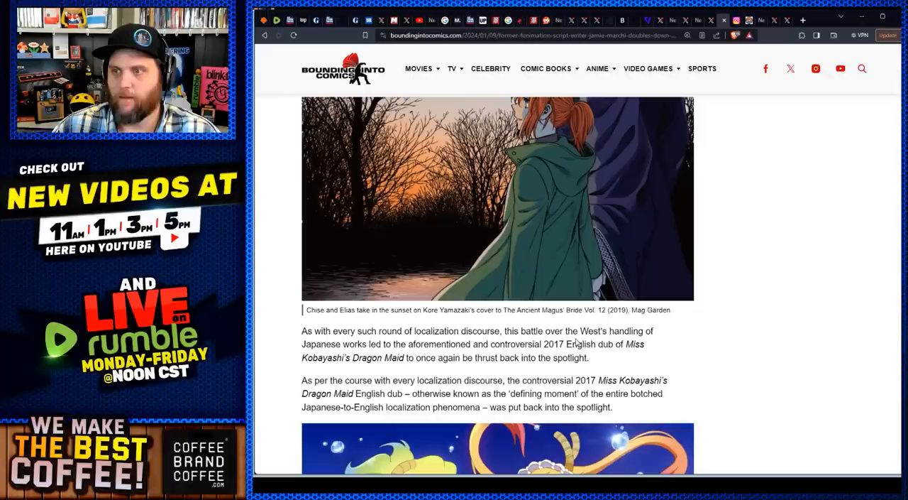
pyautogui.moveTo(735, 295)
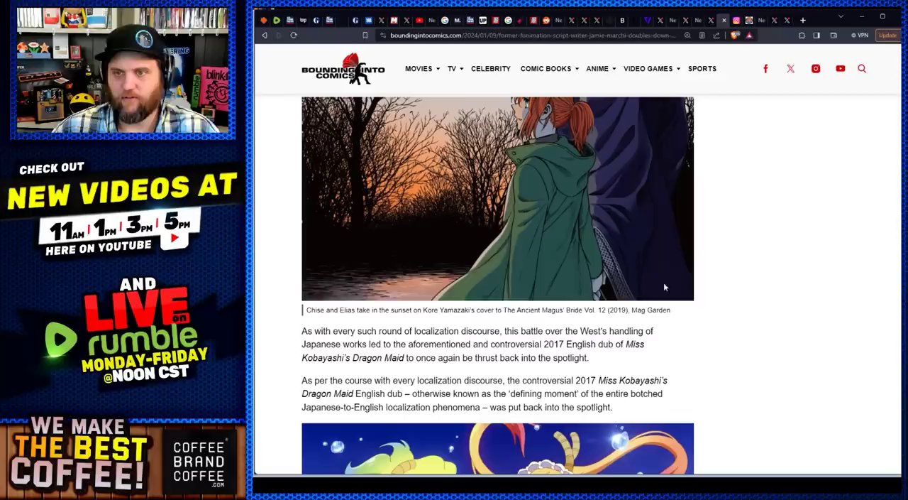
pyautogui.scroll(-3)
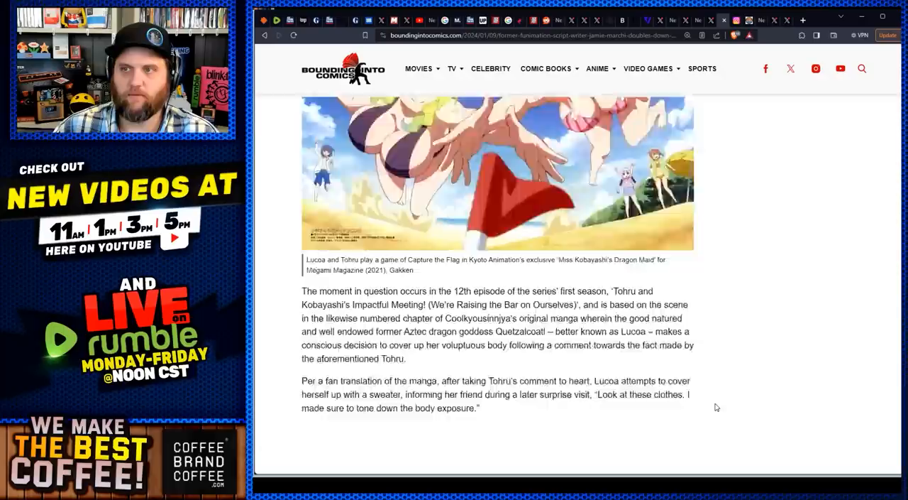
pyautogui.scroll(-3)
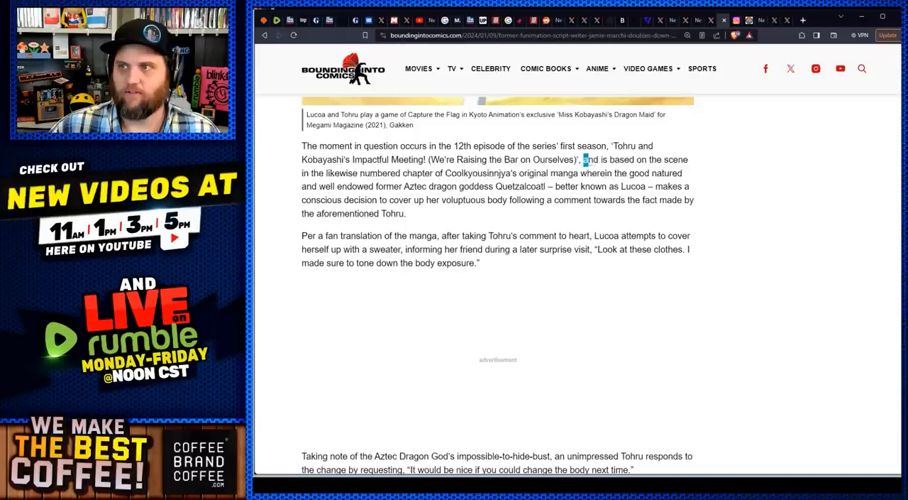
# Highlight the matching manga chapter passage and Lucoa's sweater passage, reaching the Tohru manga panel
pyautogui.moveTo(584, 159); pyautogui.dragTo(684, 186)
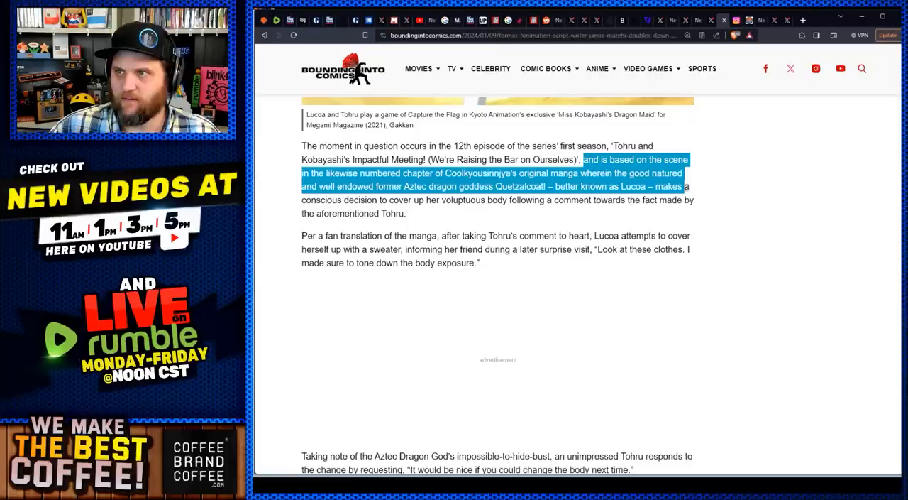
pyautogui.moveTo(684, 185); pyautogui.dragTo(698, 202)
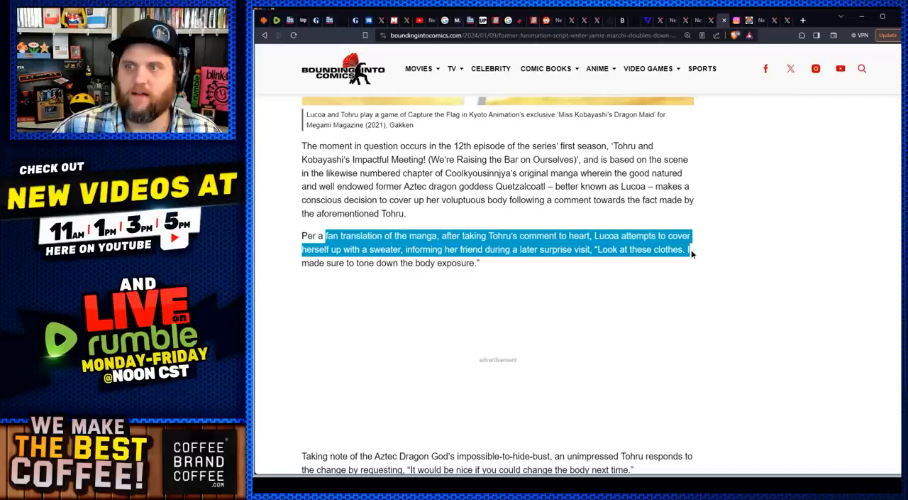
pyautogui.scroll(-3)
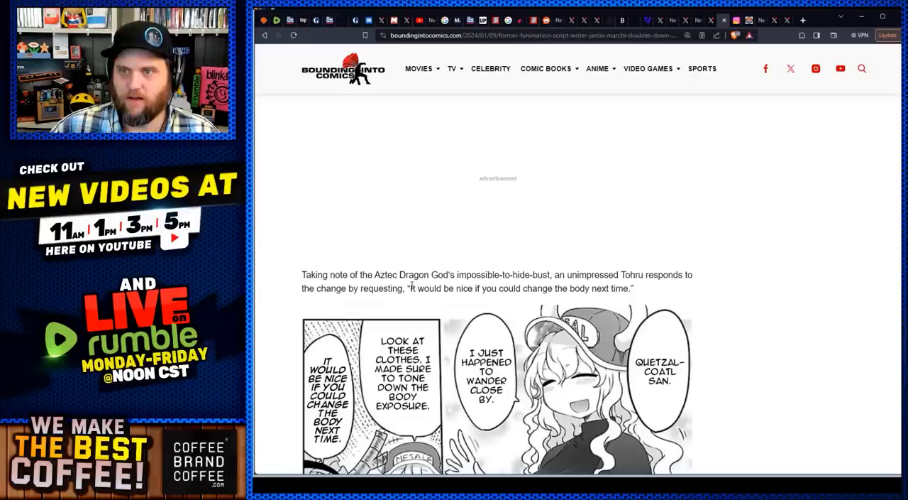
# Highlight 'impossible' and the Seven Seas passage about keeping the playful spirit
pyautogui.doubleClick(489, 275)
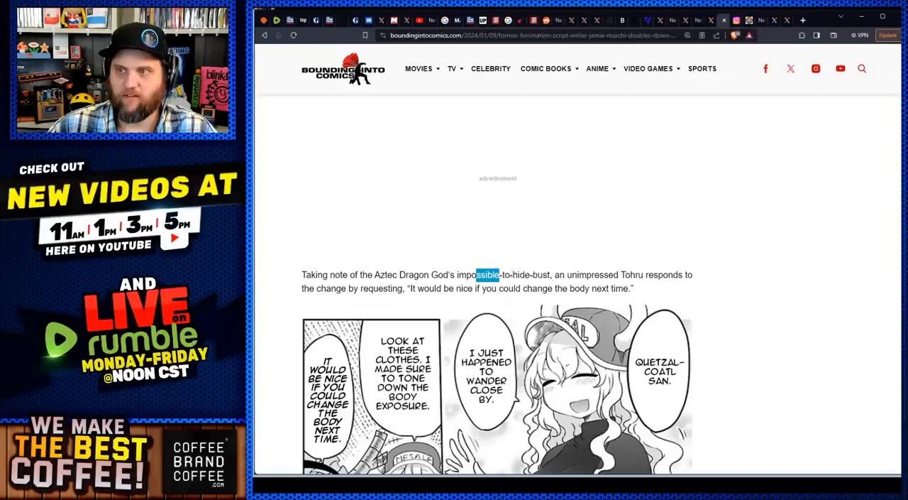
pyautogui.scroll(-3)
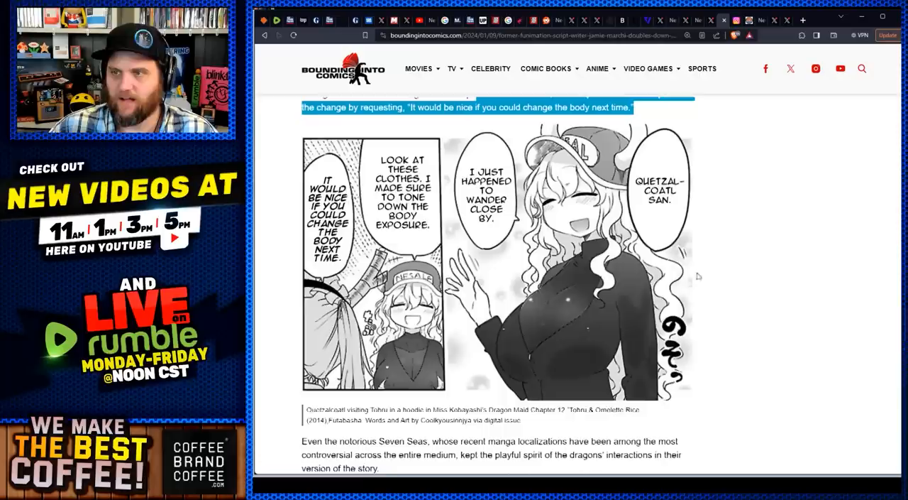
pyautogui.scroll(-3)
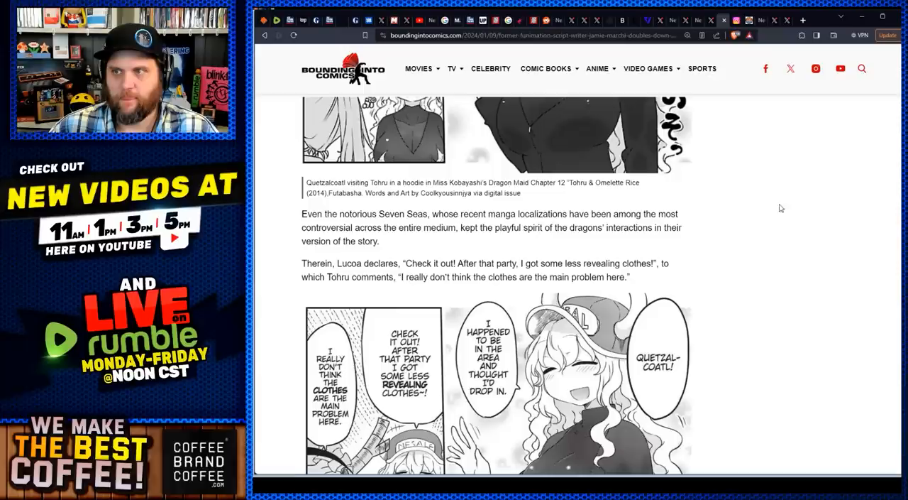
pyautogui.moveTo(330, 227); pyautogui.dragTo(379, 242)
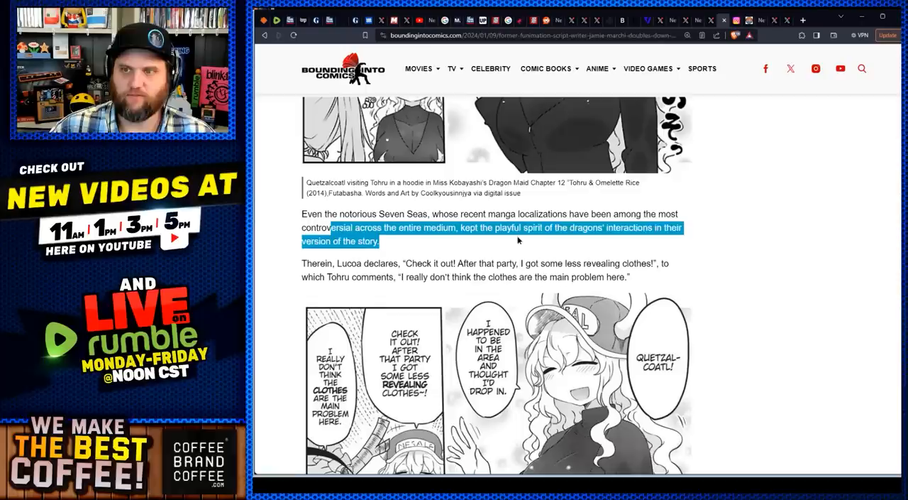
# Read down past the dub screenshots to the embedded Patriarchy Society clip, highlighting a passage there
pyautogui.scroll(-3)
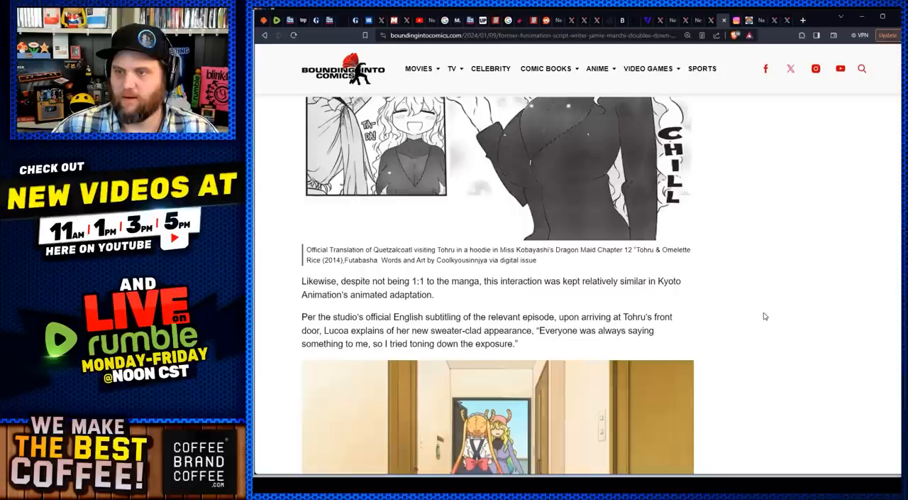
pyautogui.scroll(-3)
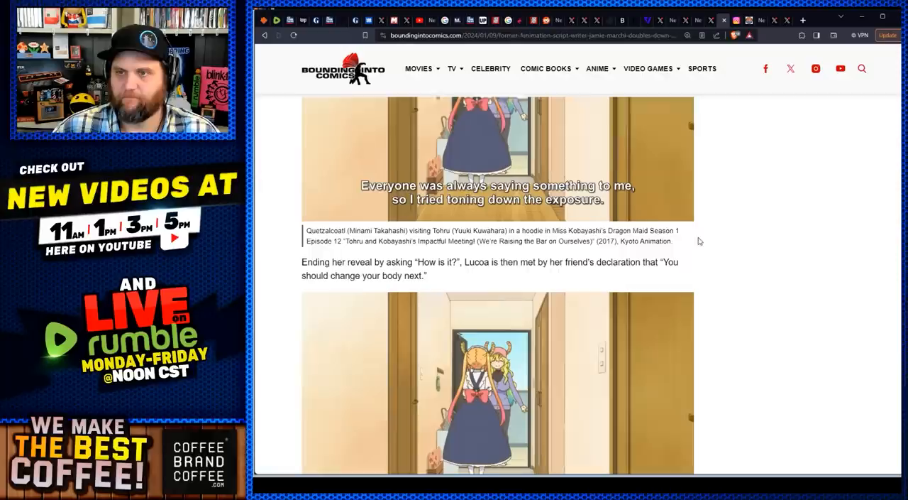
pyautogui.scroll(-3)
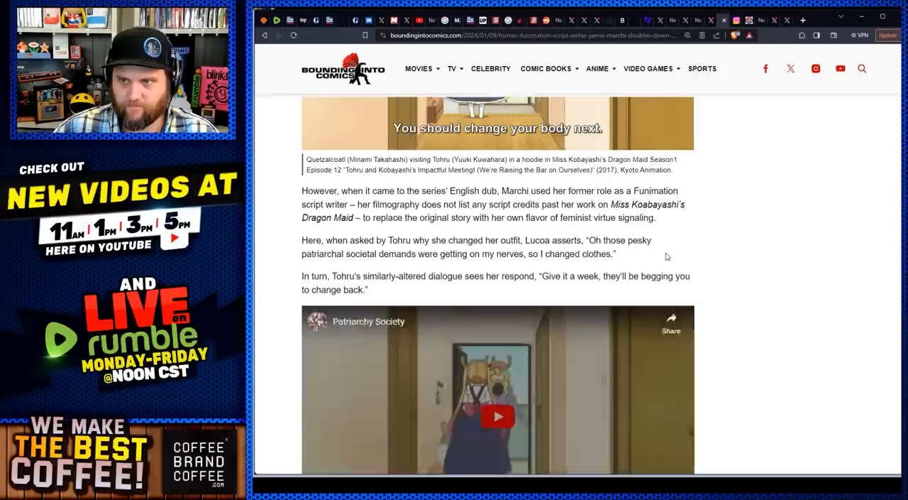
pyautogui.moveTo(490, 190); pyautogui.dragTo(667, 199)
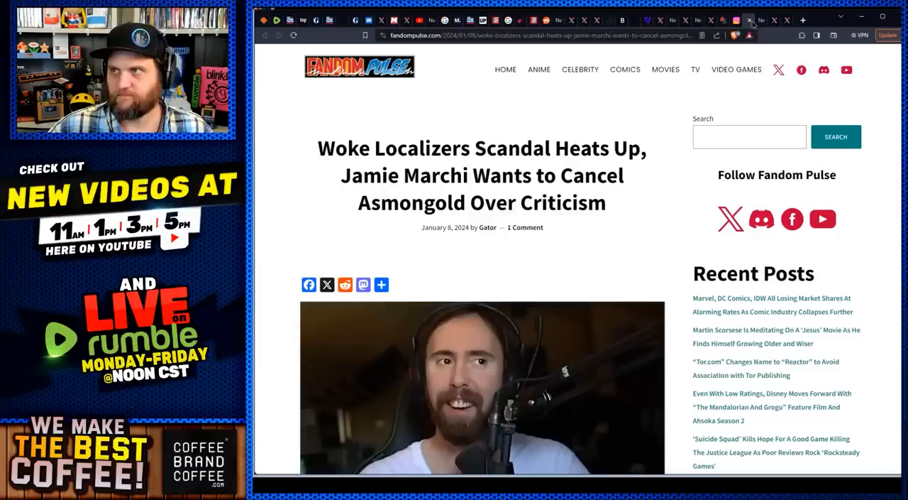
# Read the Fandom Pulse article down from its opening paragraph to the sub-versus-dub comparison
pyautogui.scroll(-3)
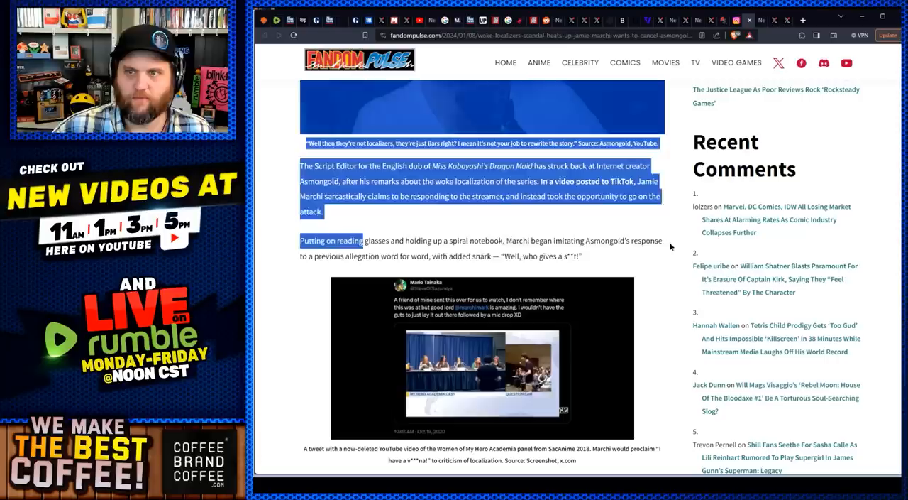
pyautogui.scroll(-3)
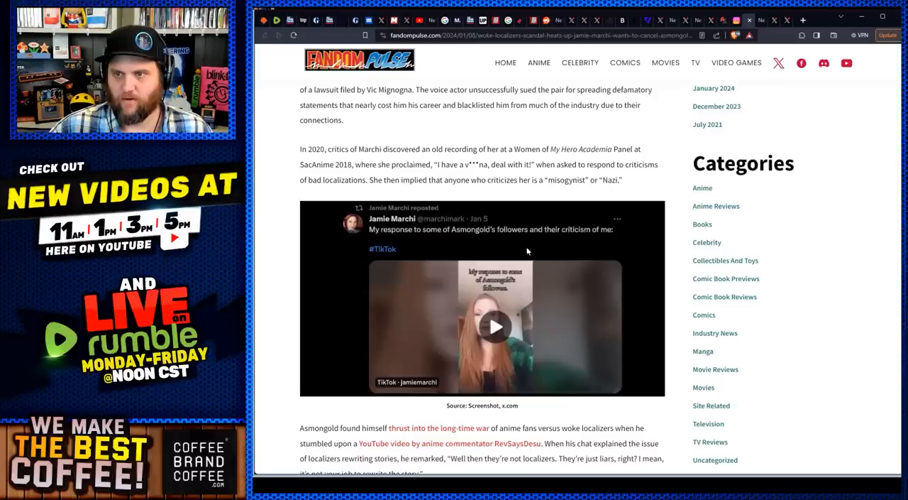
pyautogui.scroll(-3)
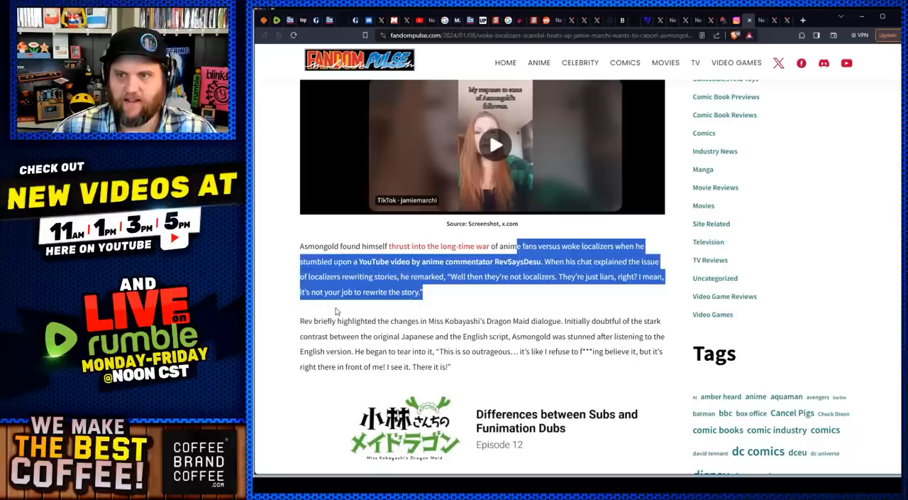
# Highlight the paragraph on Asmongold's reaction to the Dragon Maid dialogue changes and read past the sub/dub table
pyautogui.moveTo(397, 321); pyautogui.dragTo(664, 321)
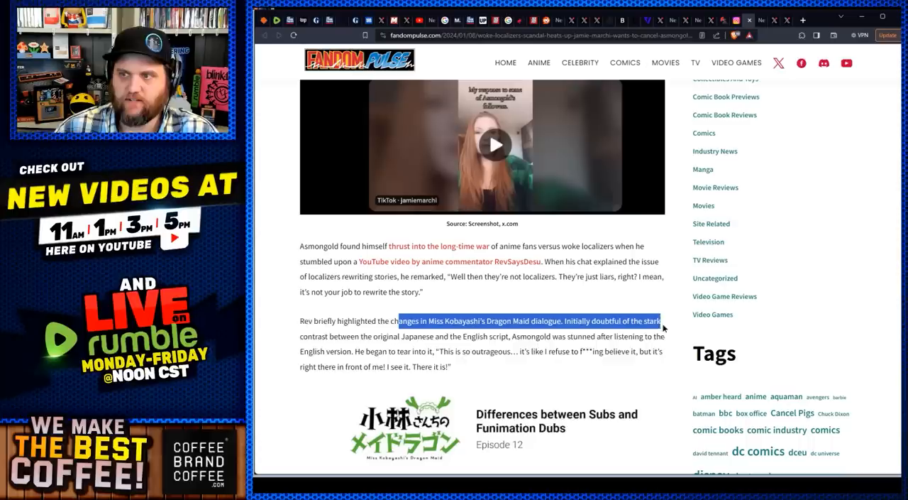
pyautogui.moveTo(660, 321); pyautogui.dragTo(646, 352)
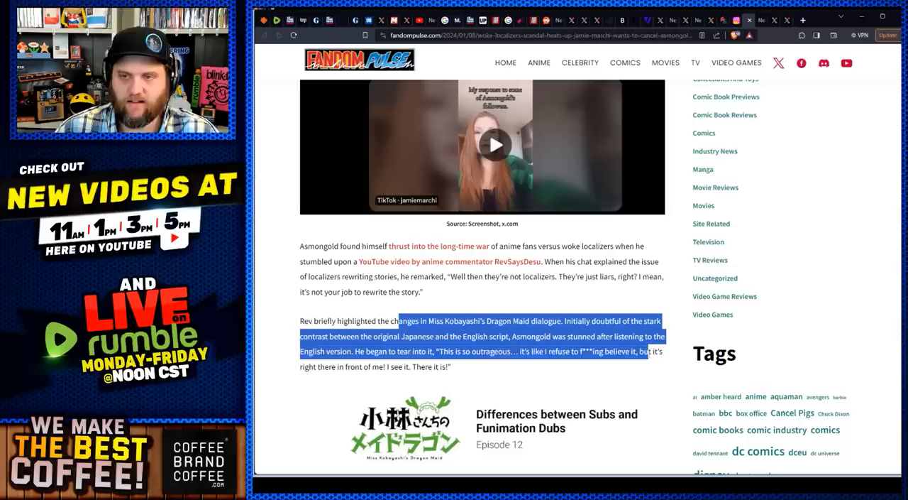
pyautogui.scroll(-3)
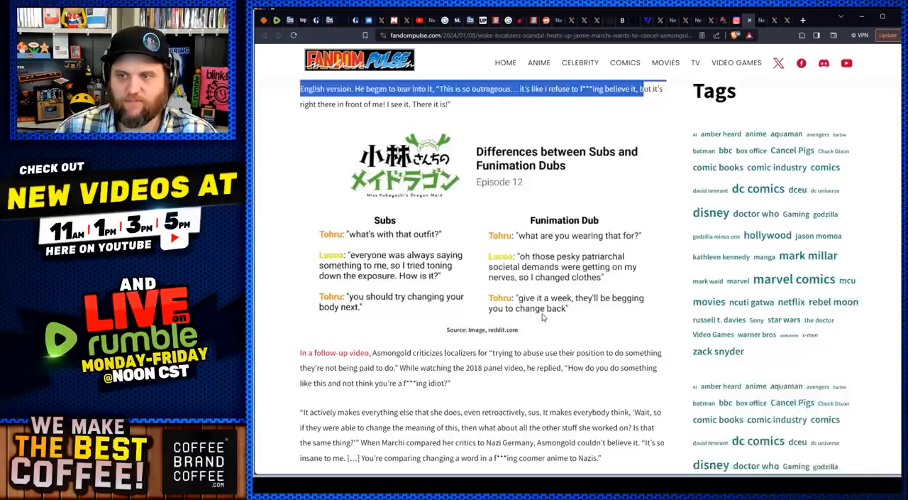
pyautogui.scroll(-3)
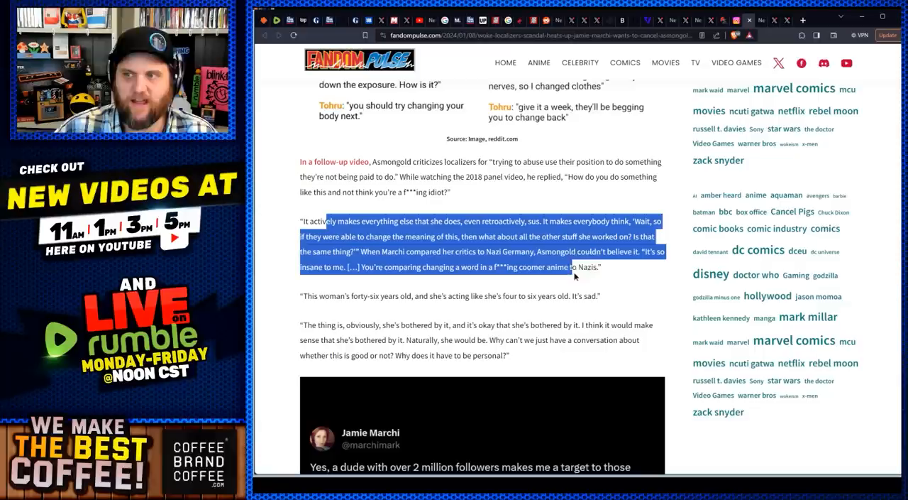
# Highlight Asmongold's six-year-old quote and read past Marchi's tweet to her cancel-campaign paragraph
pyautogui.moveTo(575, 267); pyautogui.dragTo(610, 295)
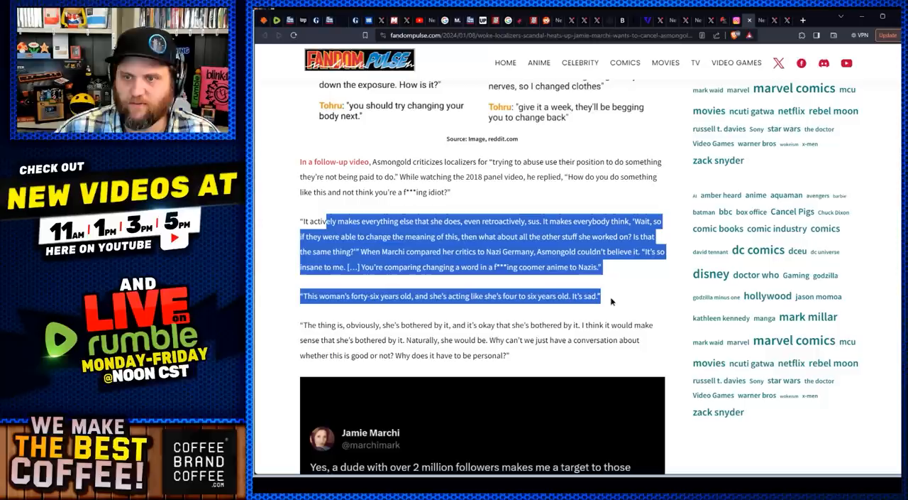
pyautogui.scroll(-3)
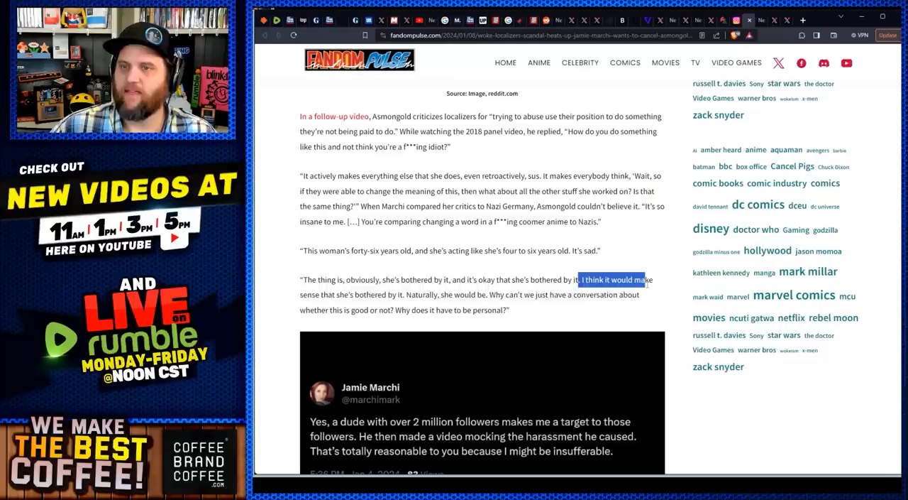
pyautogui.scroll(-3)
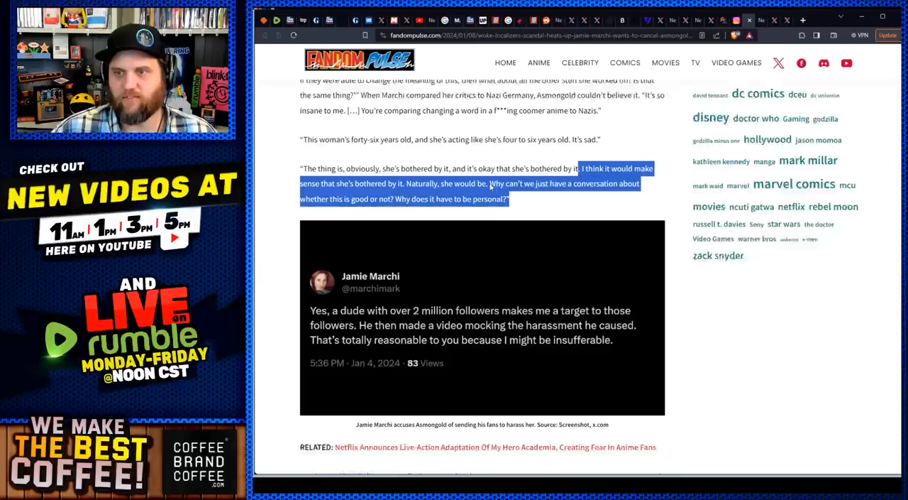
pyautogui.scroll(-3)
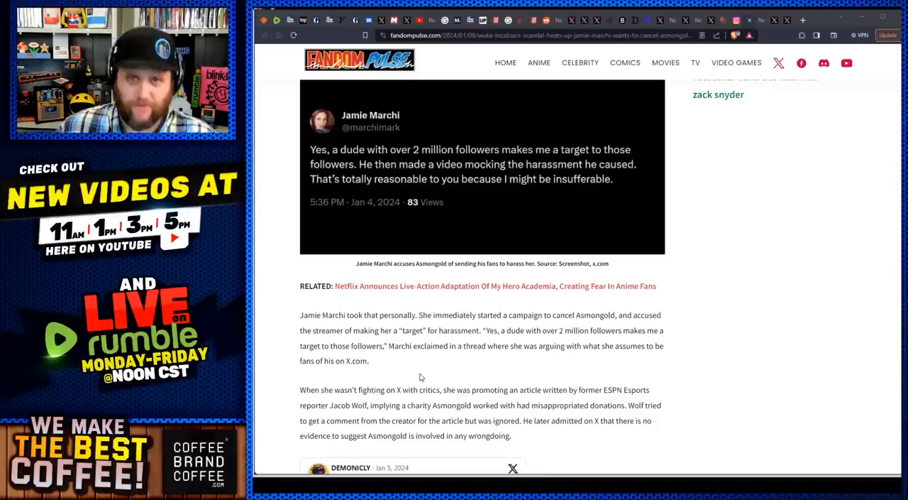
# View Jamie Marchi's Instagram reel answering Asmongold's followers and its comments
pyautogui.click(735, 20)
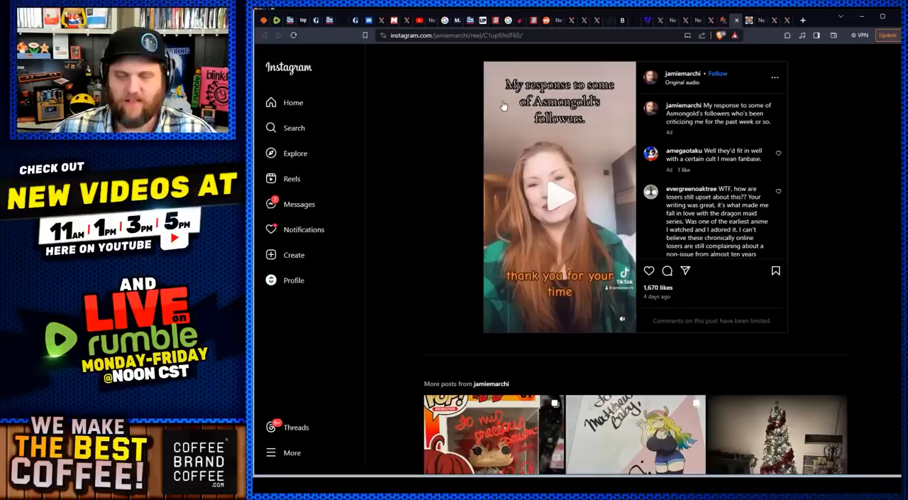
pyautogui.scroll(-3)
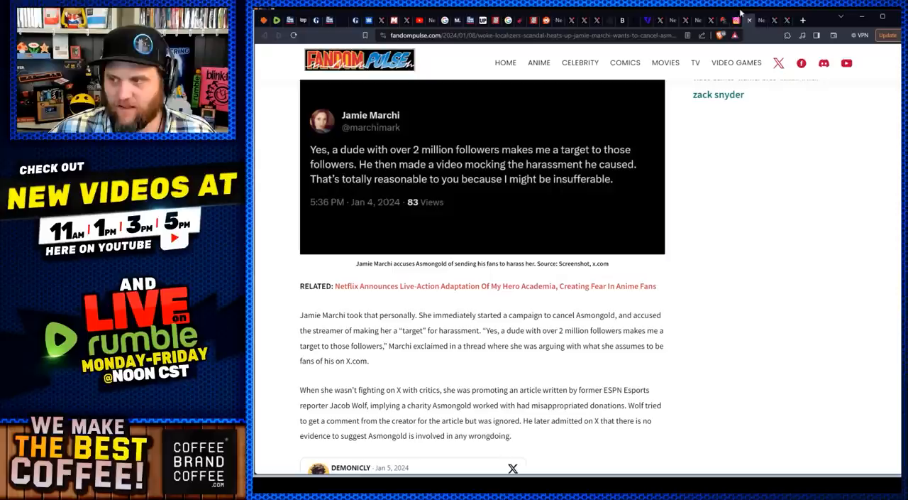
pyautogui.moveTo(646, 82)
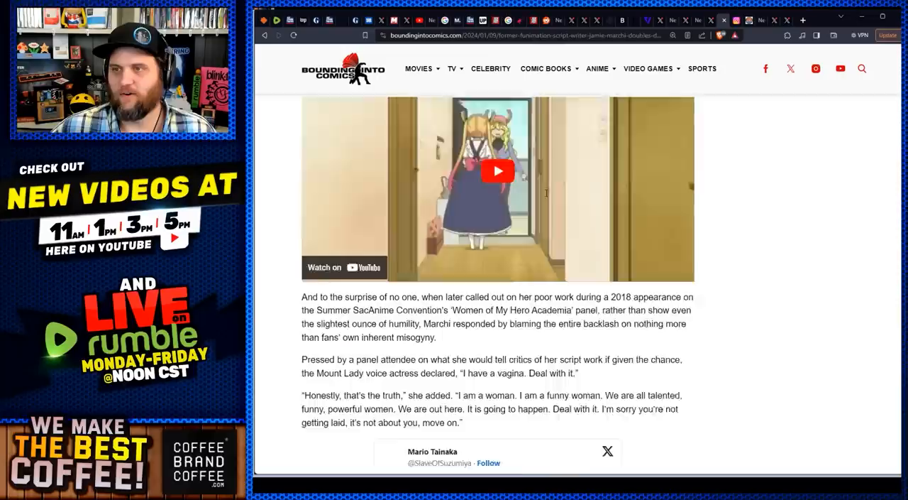
# Start the embedded X post's 2020 convention panel clip in the Dragon Maid article
pyautogui.scroll(-3)
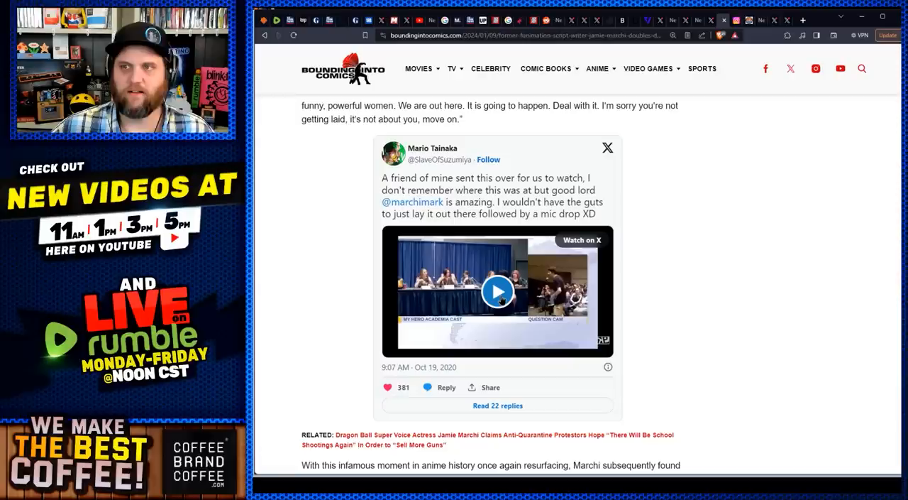
pyautogui.click(497, 291)
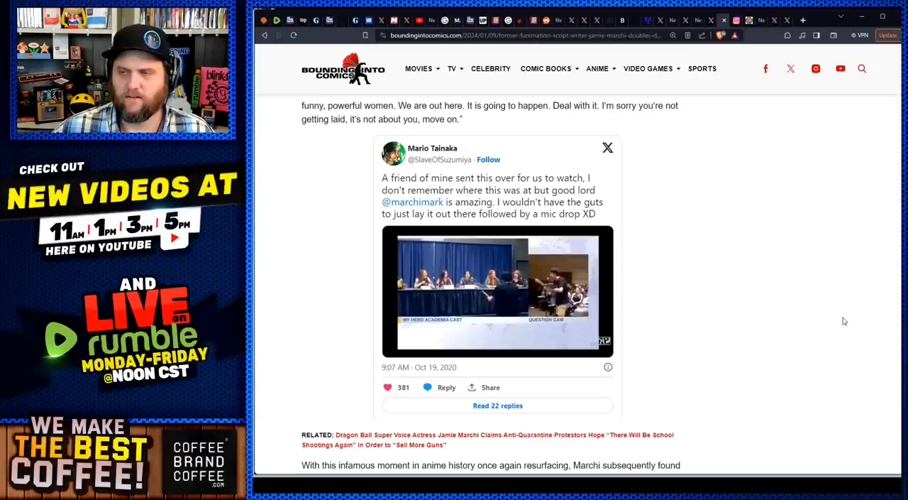
# Play the convention panel clip to about 35 seconds of its two minutes, then pause it
pyautogui.click(497, 291)
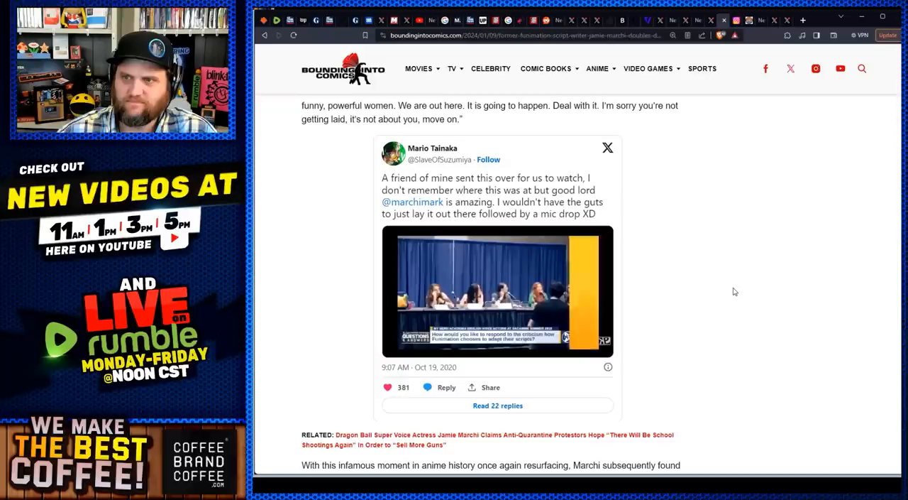
pyautogui.click(496, 291)
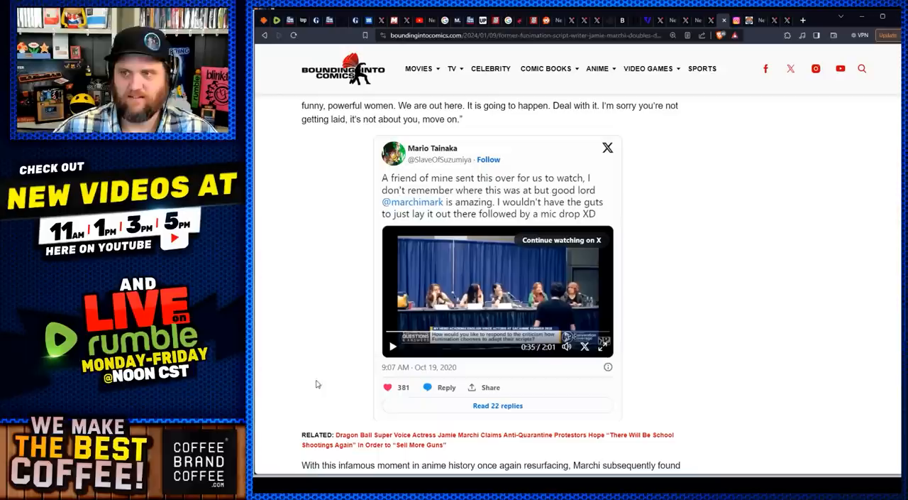
pyautogui.click(545, 68)
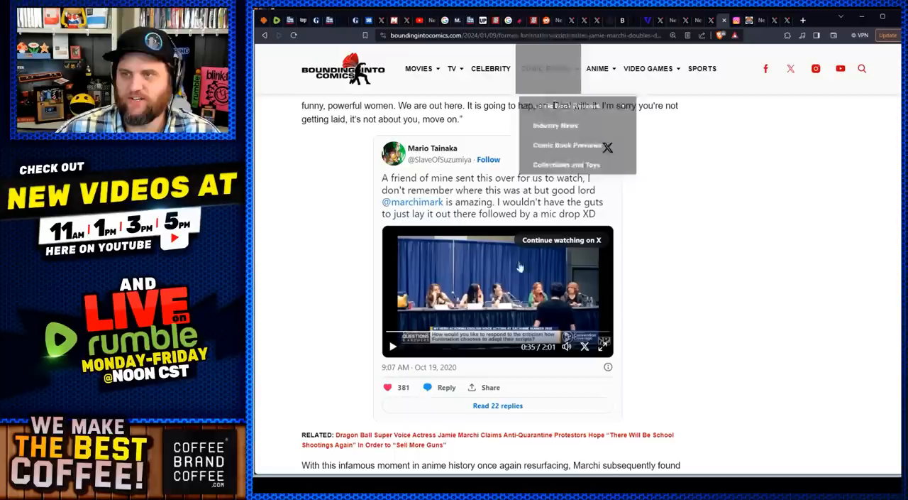